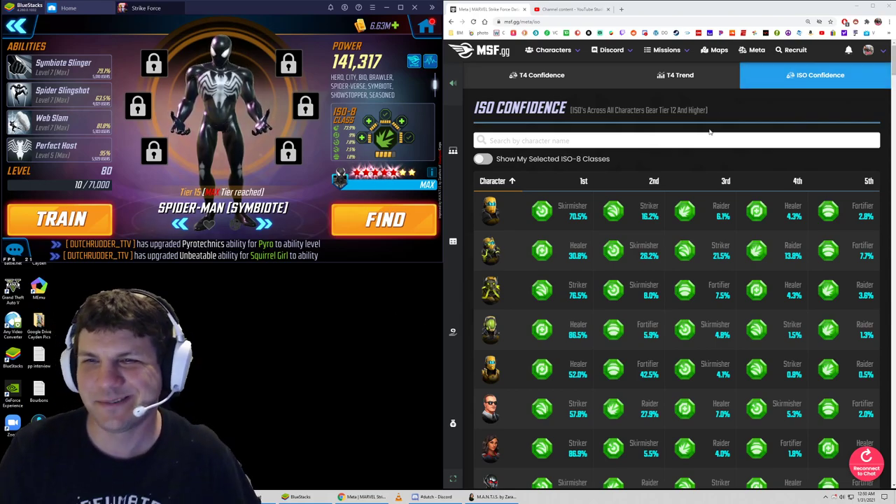
- Scroll down the ISO Confidence table to later characters' ISO-8 class percentages
scroll("down", 3)
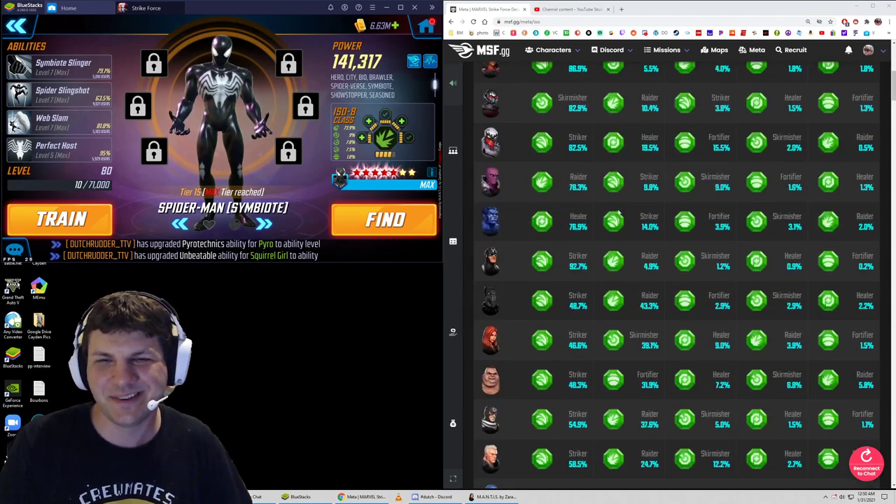
scroll("down", 3)
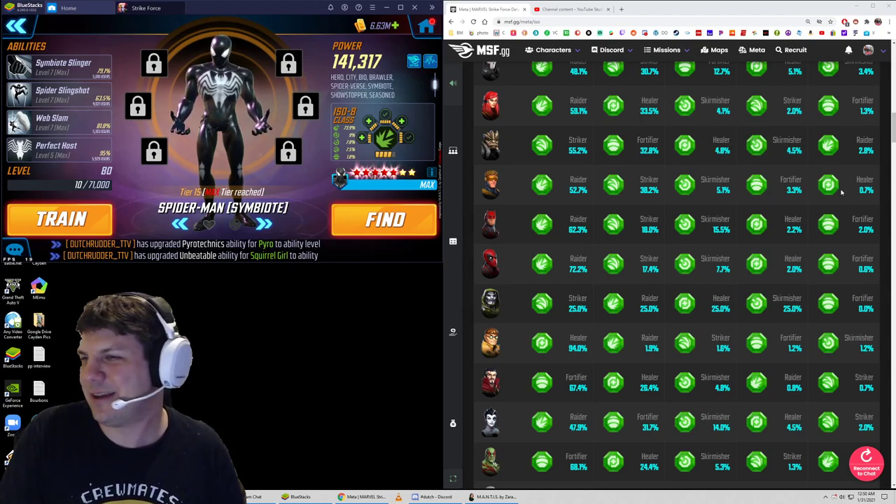
mouse_move(828, 185)
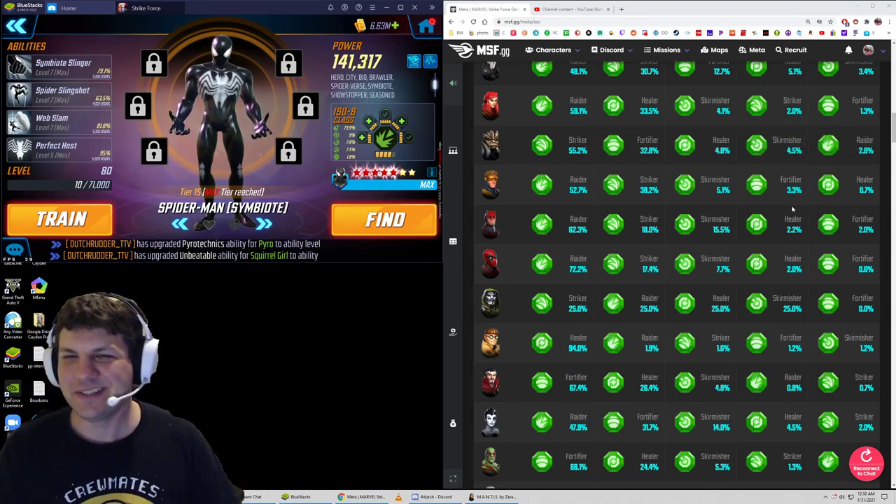
- Scroll through more characters' class percentages further down the ISO Confidence table
scroll("down", 3)
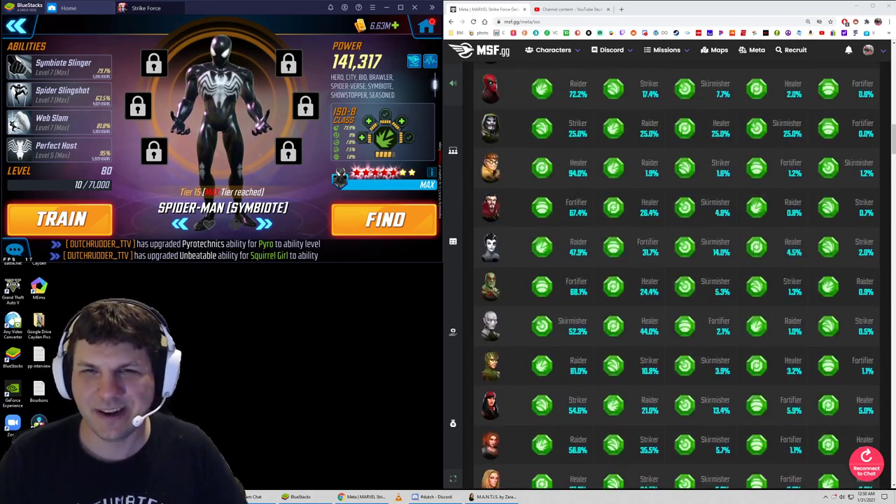
mouse_move(541, 129)
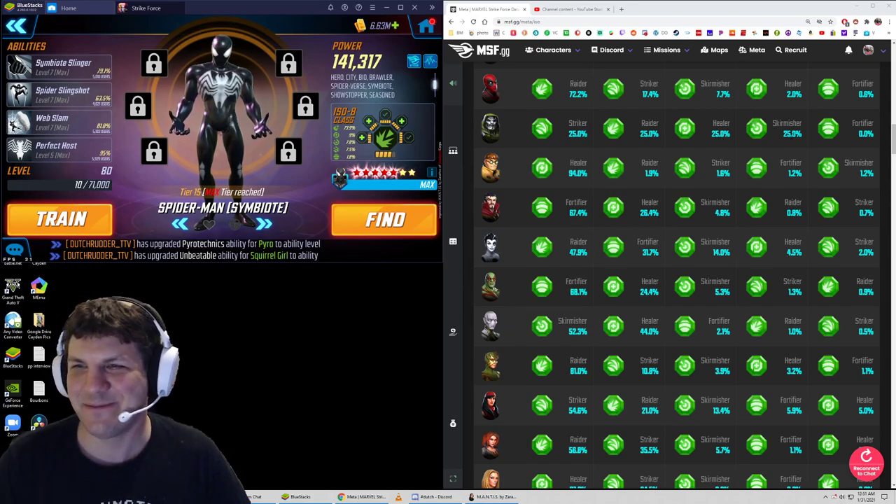
mouse_move(567, 235)
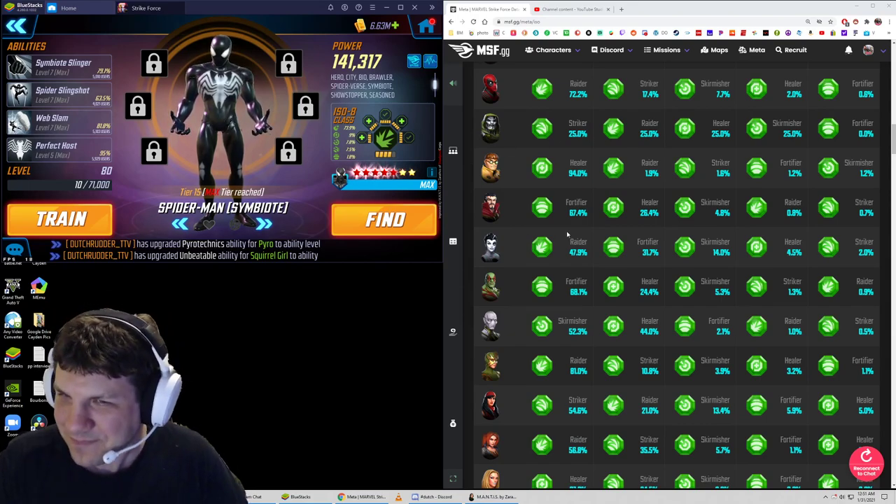
mouse_move(490, 129)
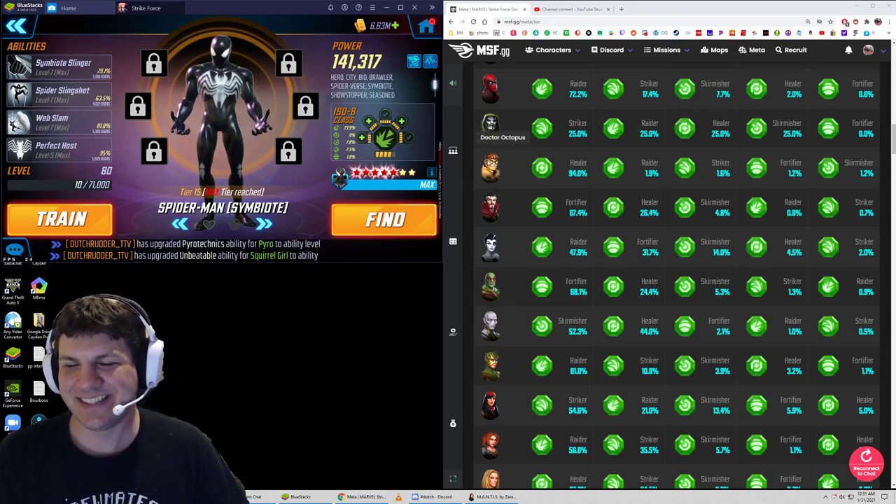
mouse_move(471, 137)
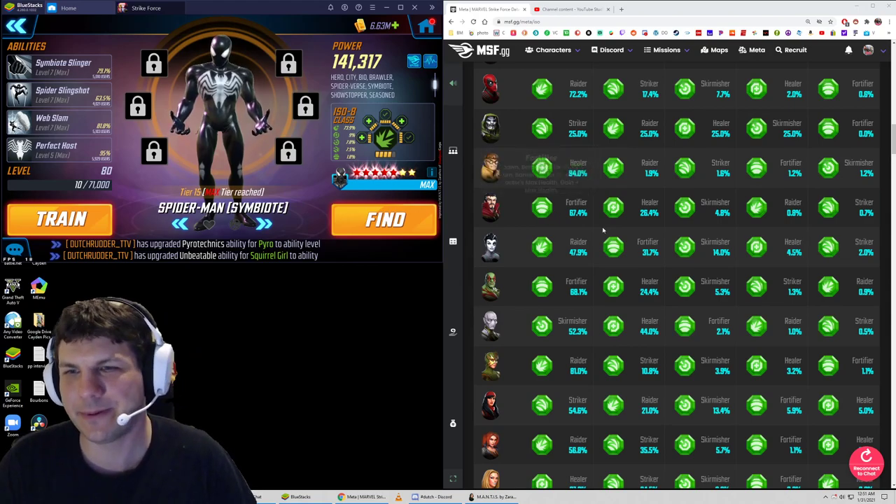
scroll("up", 3)
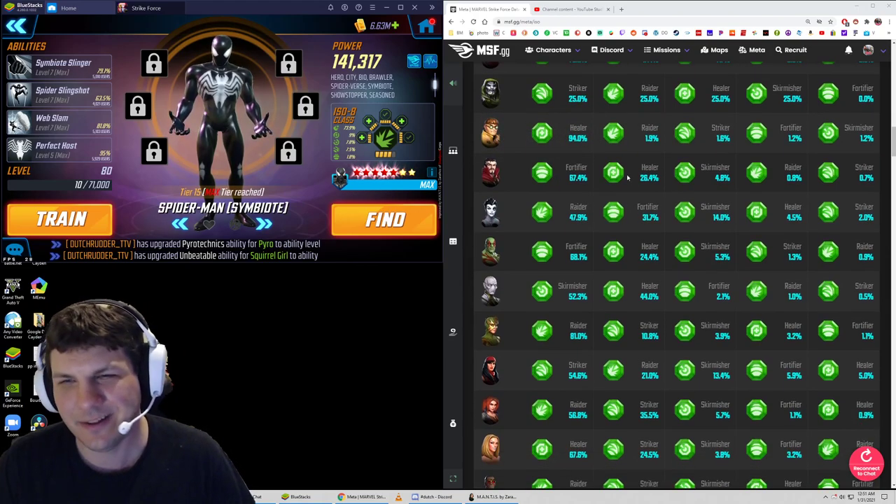
mouse_move(612, 133)
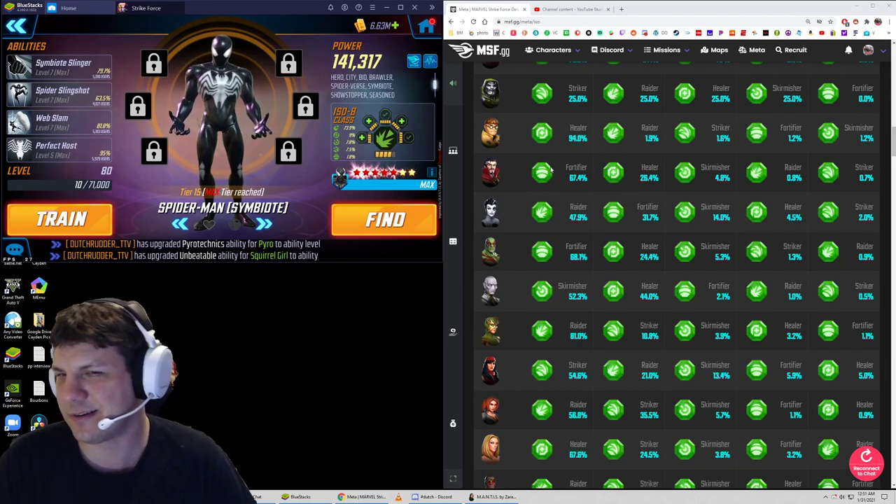
mouse_move(563, 209)
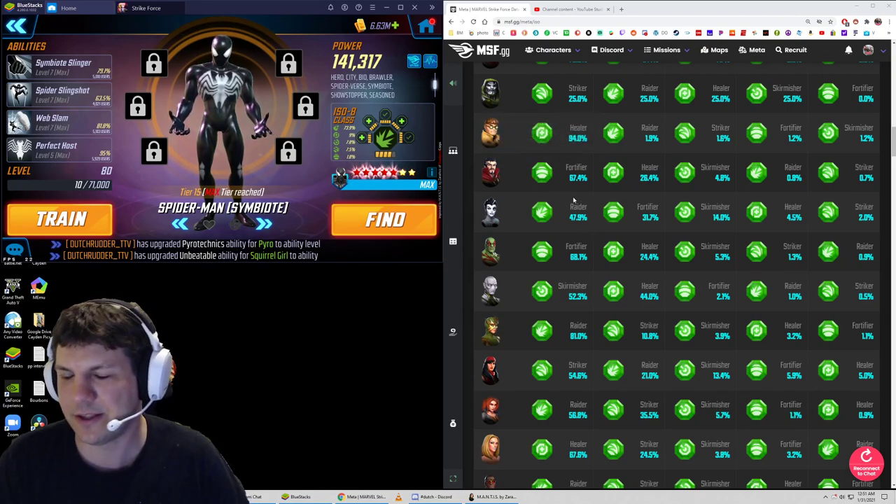
- Scroll further down the ISO Confidence table past more characters
scroll("down", 3)
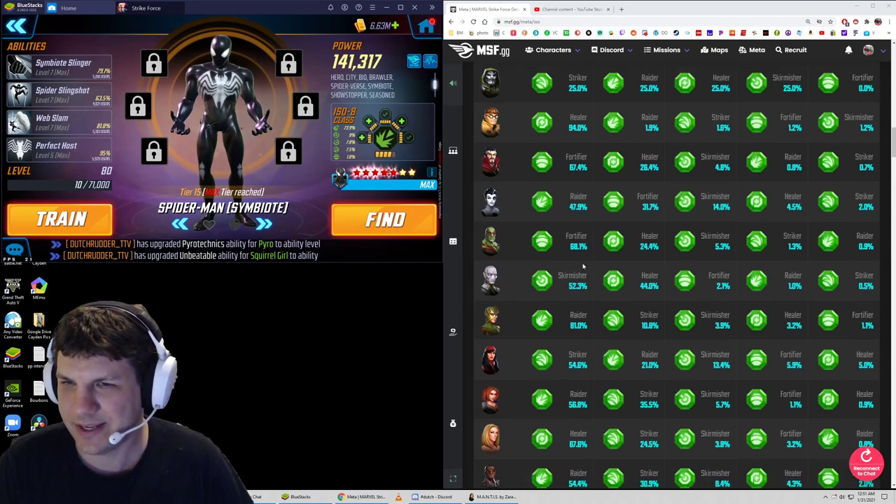
scroll("down", 3)
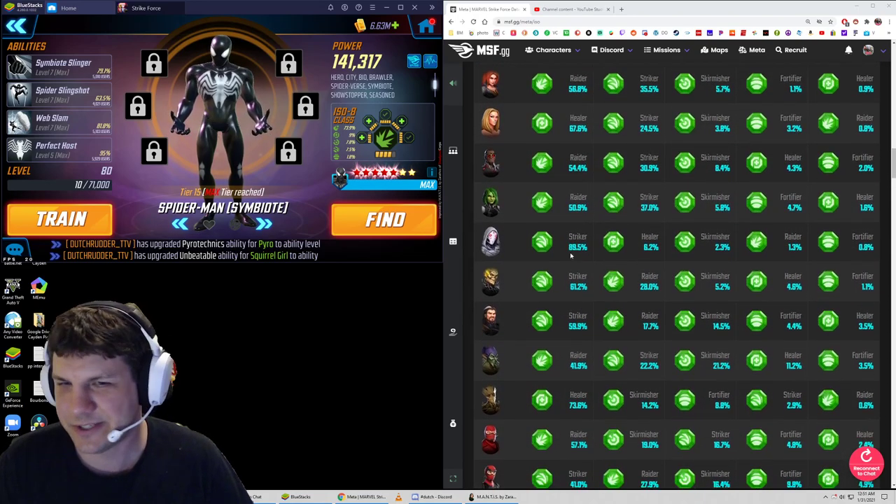
scroll("down", 3)
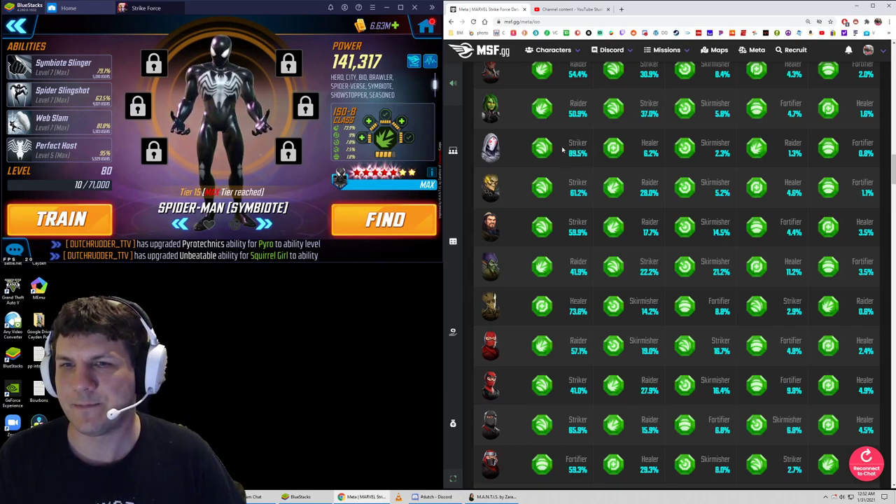
mouse_move(567, 146)
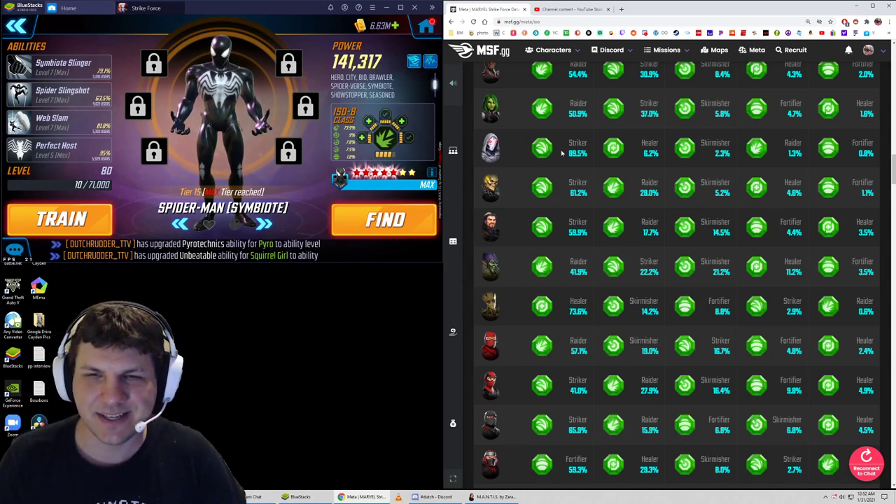
scroll("down", 3)
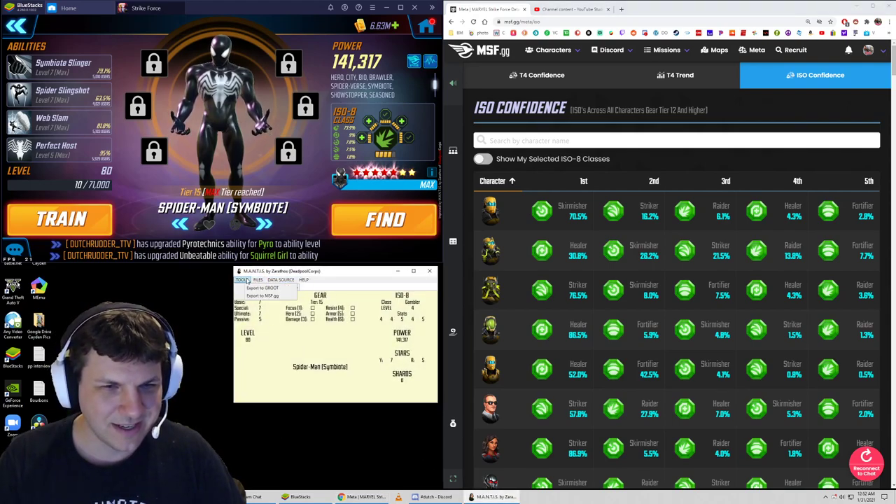
- Export the roster to MSF.gg from M.A.N.T.I.S., dismiss the unauthorized error, and check Setup
left_click(280, 279)
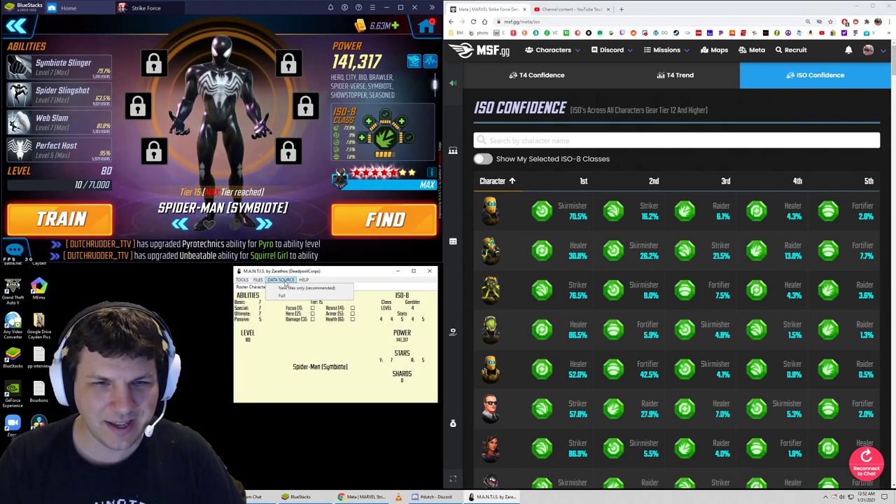
left_click(242, 280)
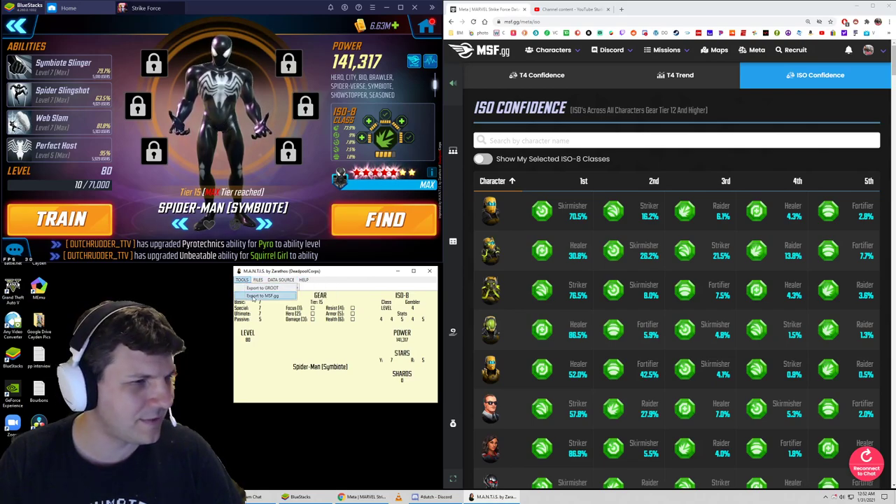
left_click(265, 295)
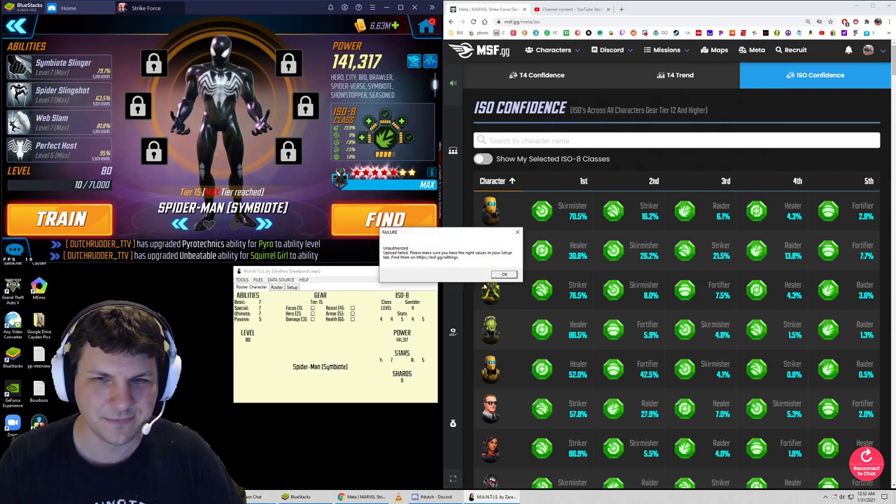
left_click(503, 274)
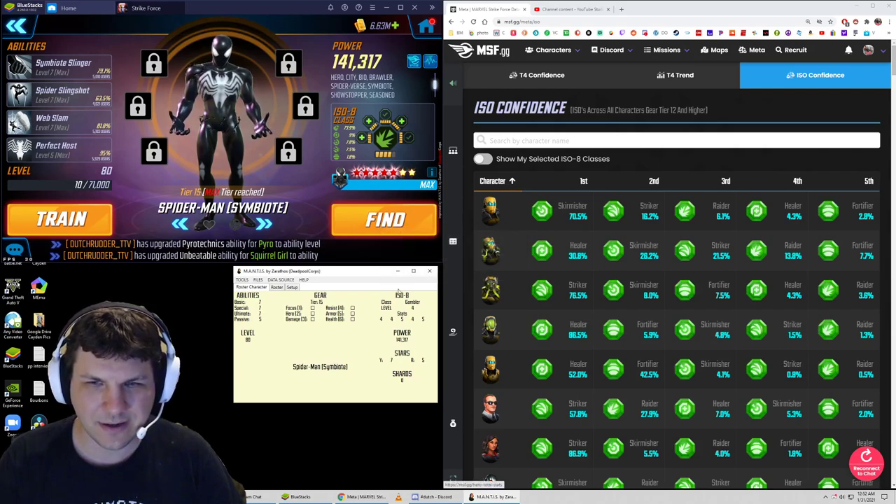
left_click(291, 287)
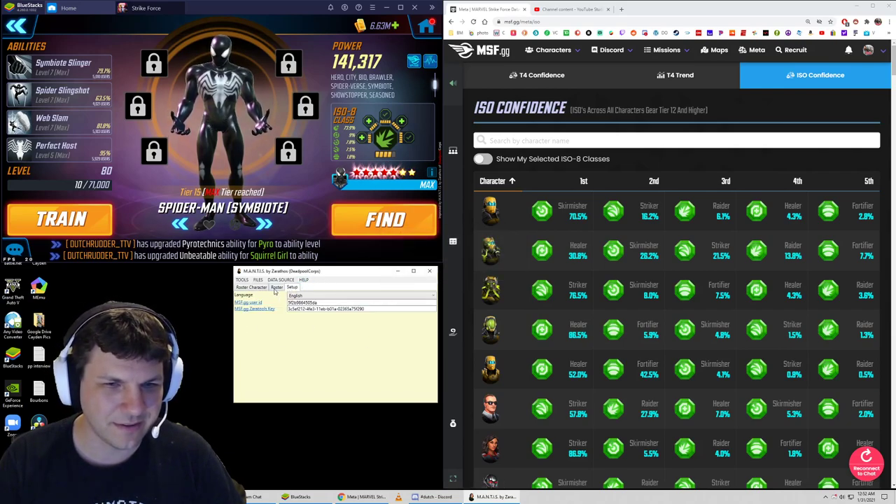
left_click(250, 288)
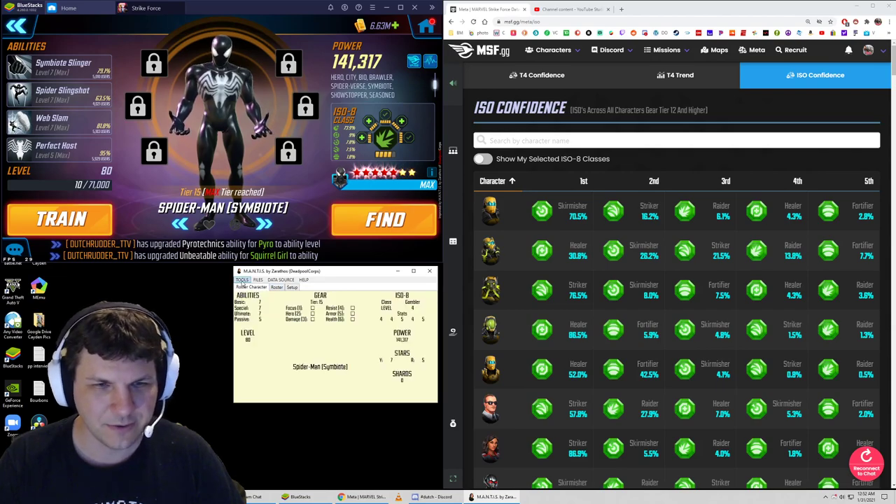
- Turn on Show My Selected ISO-8 Classes and scroll the highlighted table
left_click(482, 158)
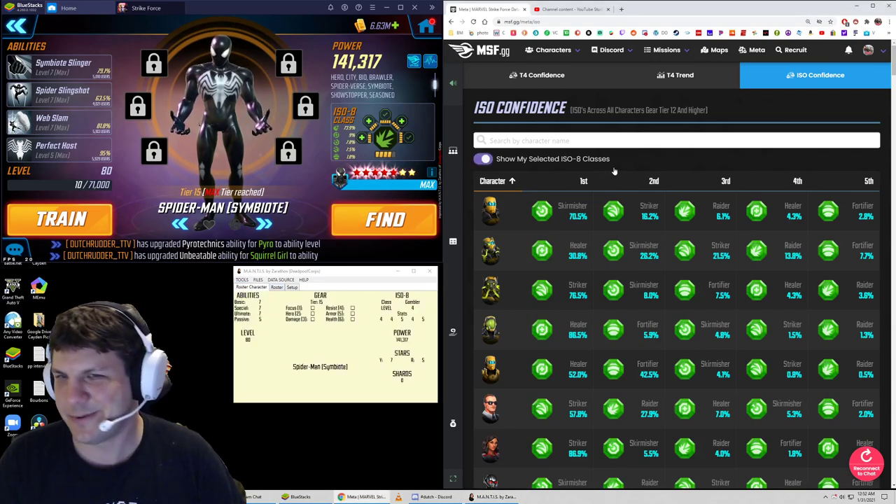
left_click(483, 159)
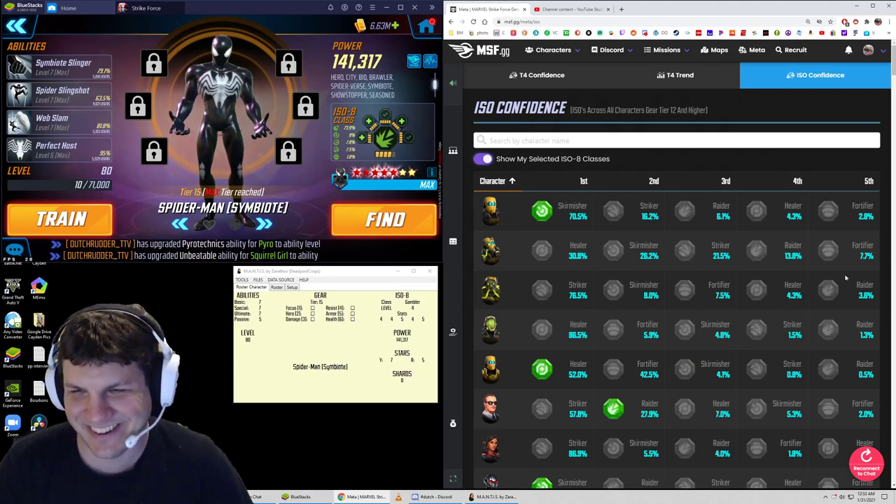
scroll("down", 3)
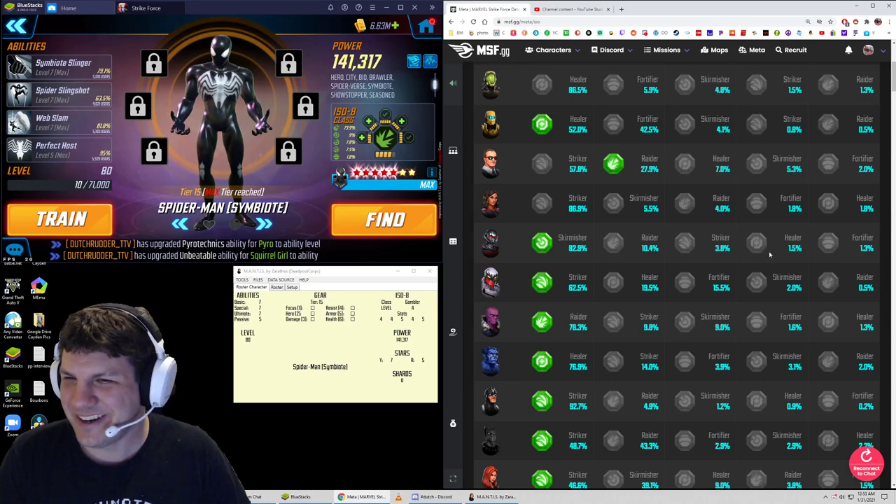
mouse_move(522, 267)
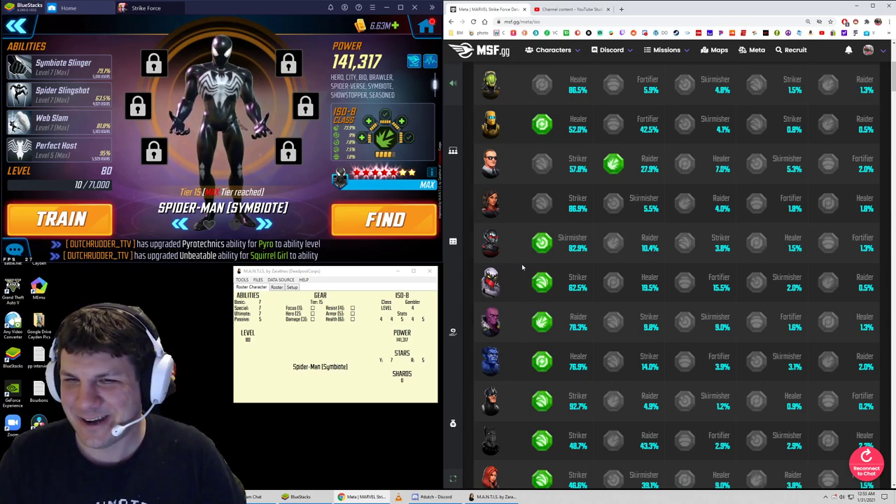
scroll("down", 3)
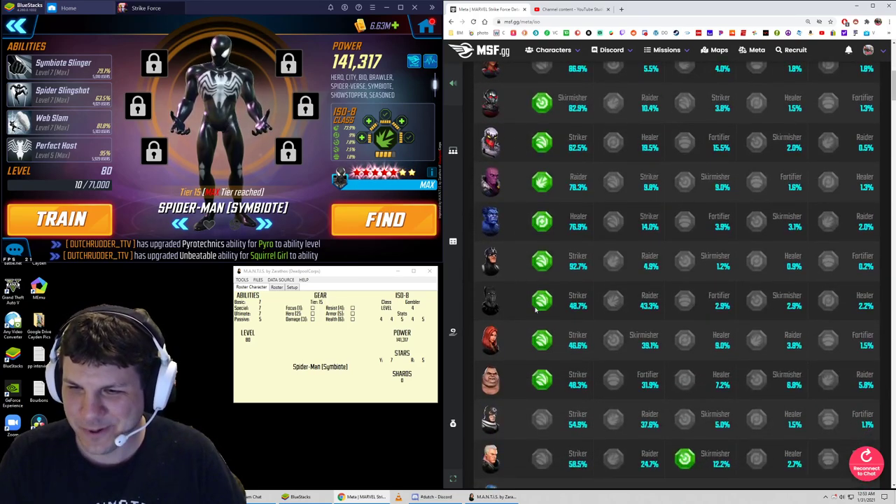
scroll("down", 3)
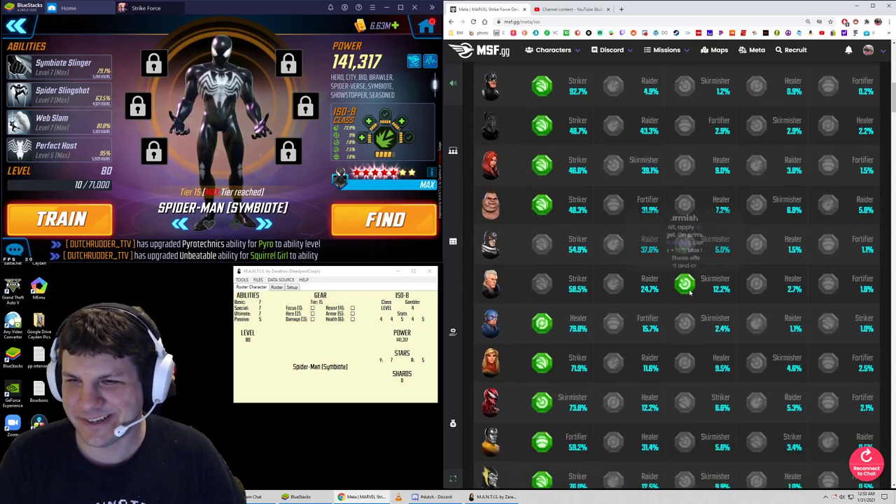
mouse_move(547, 294)
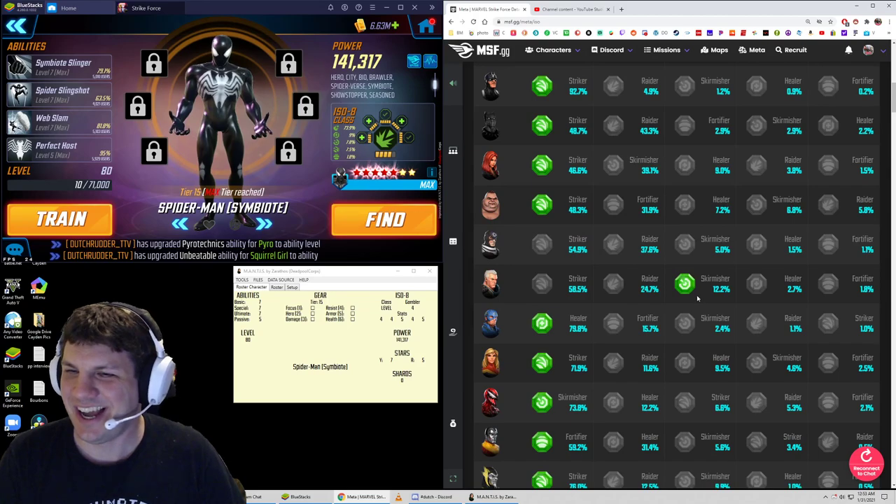
mouse_move(685, 284)
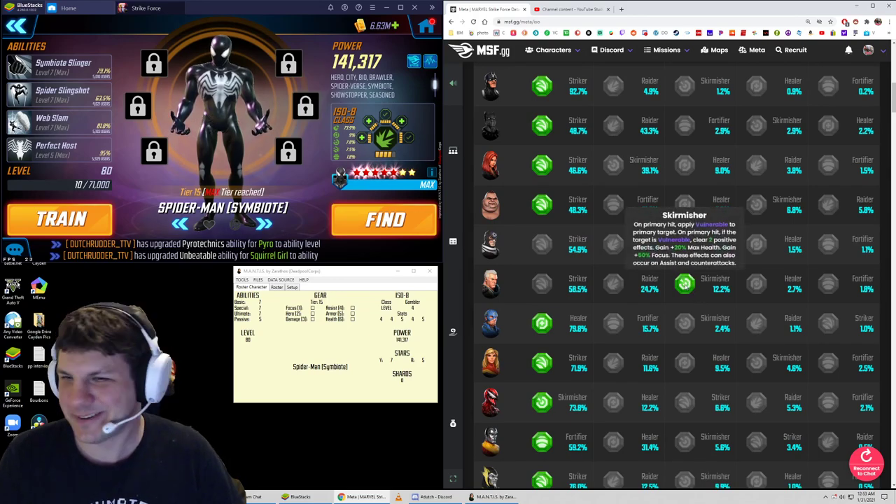
mouse_move(686, 298)
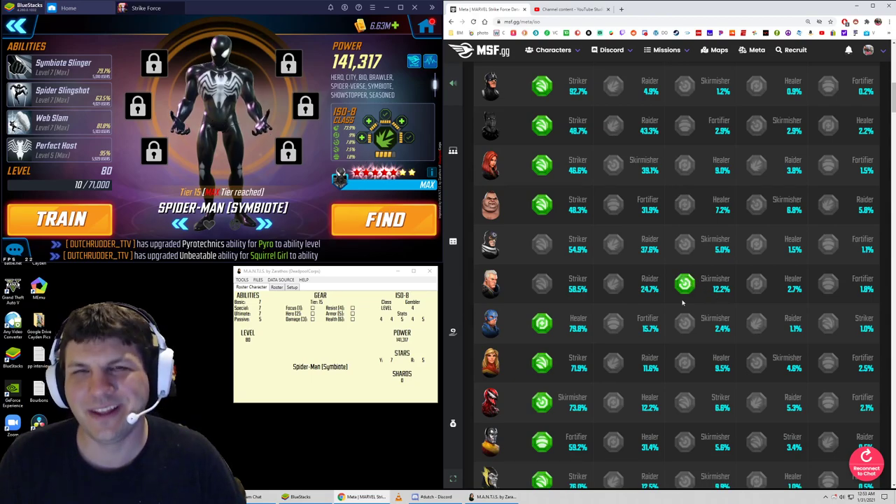
mouse_move(684, 284)
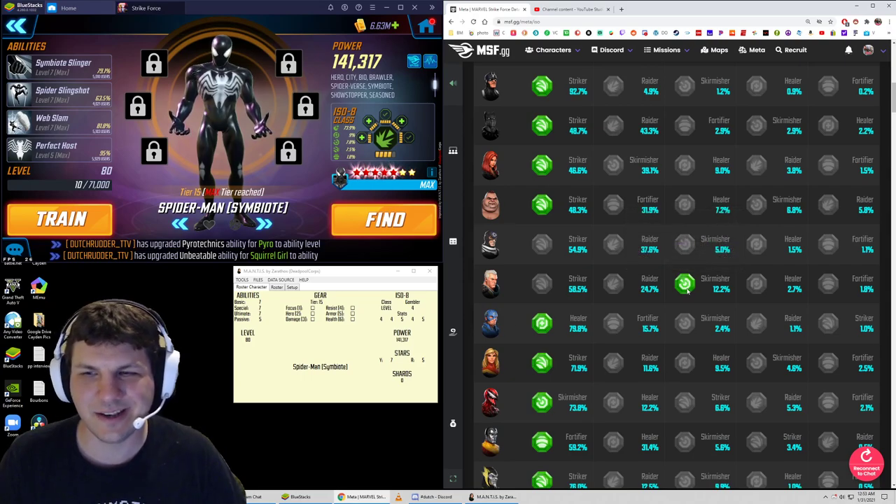
mouse_move(630, 296)
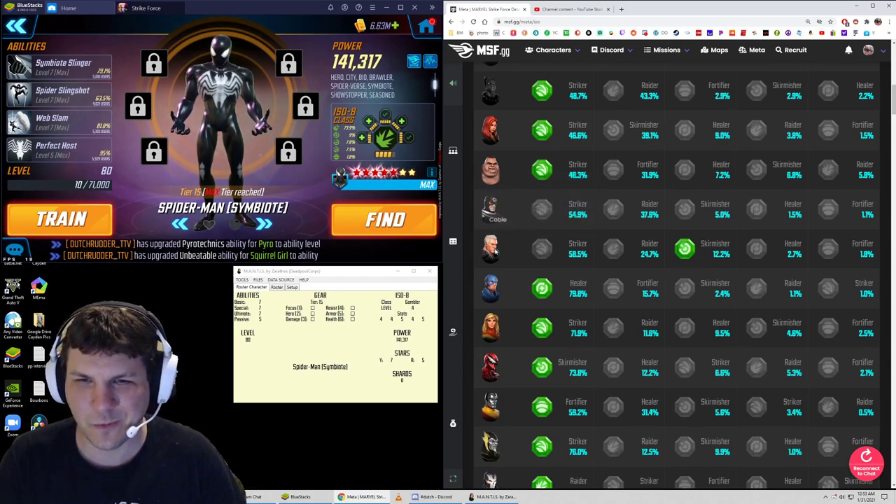
scroll("down", 3)
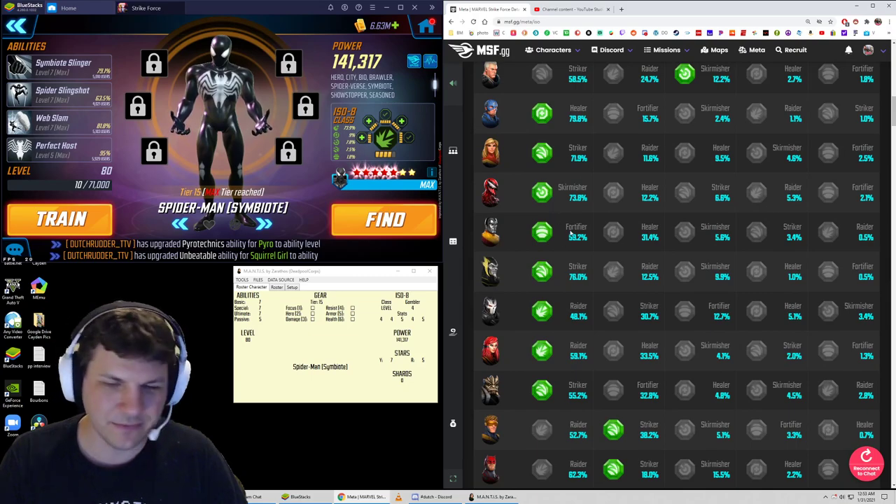
scroll("down", 3)
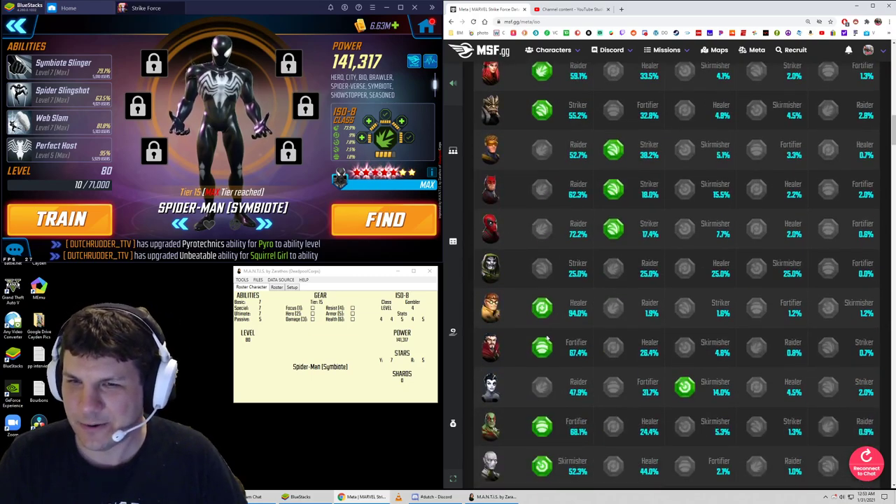
scroll("down", 3)
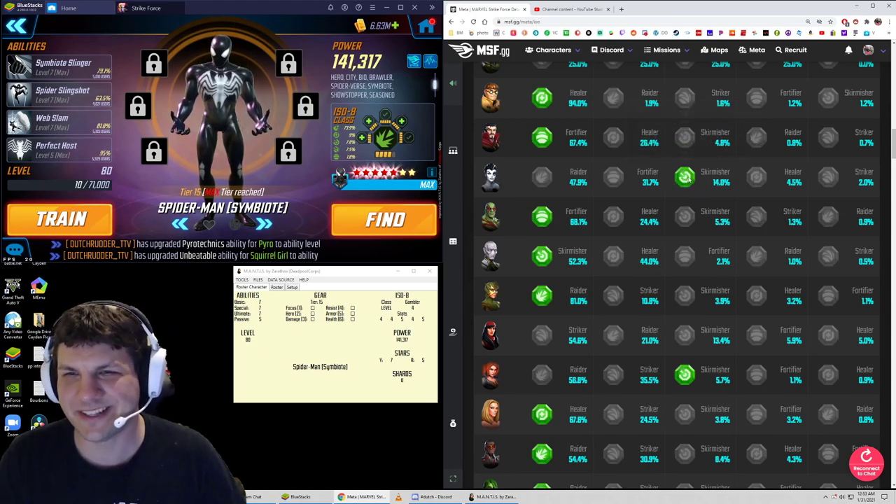
scroll("down", 3)
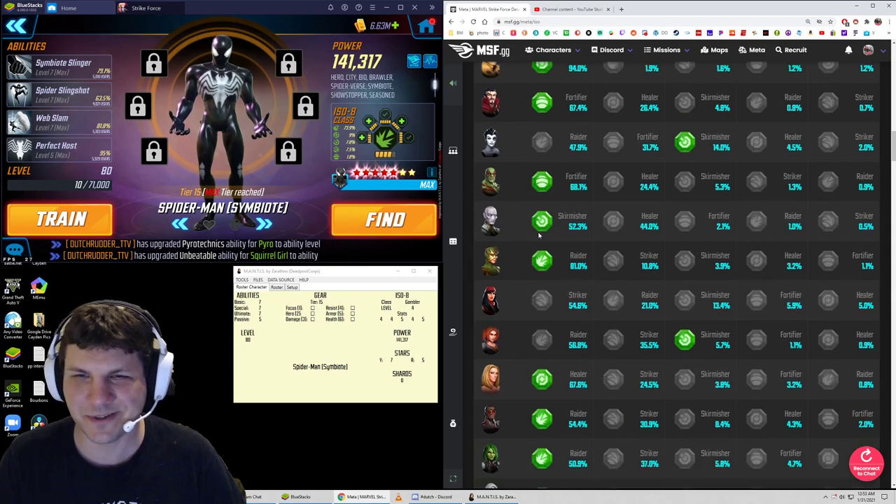
scroll("down", 3)
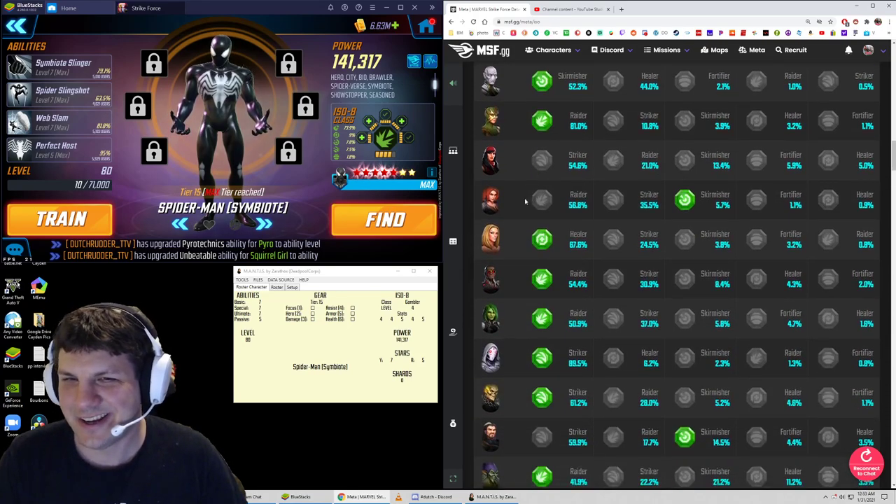
scroll("down", 3)
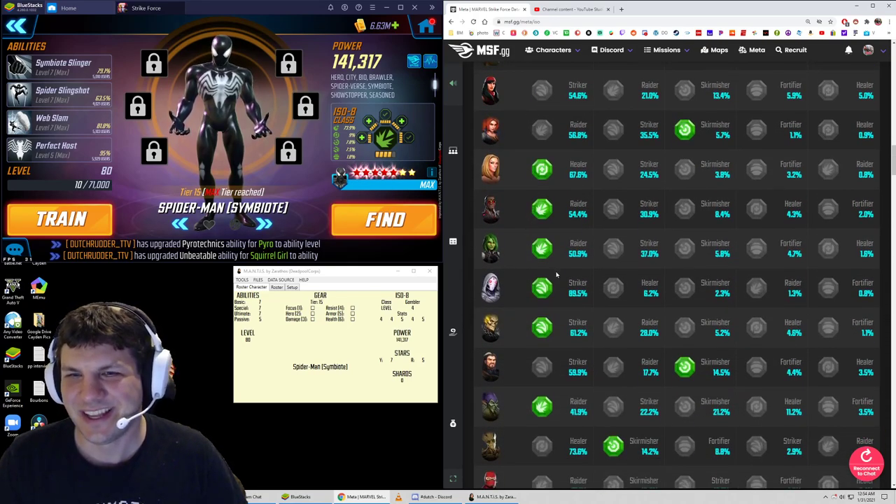
scroll("up", 3)
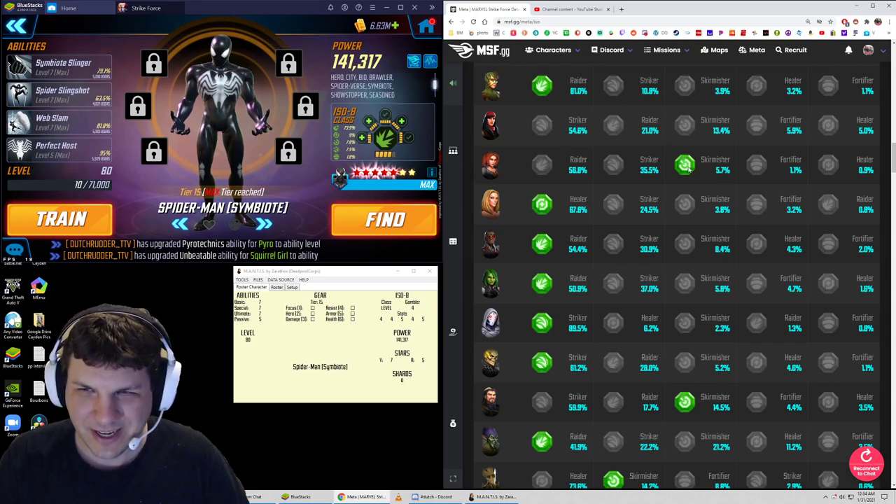
mouse_move(687, 178)
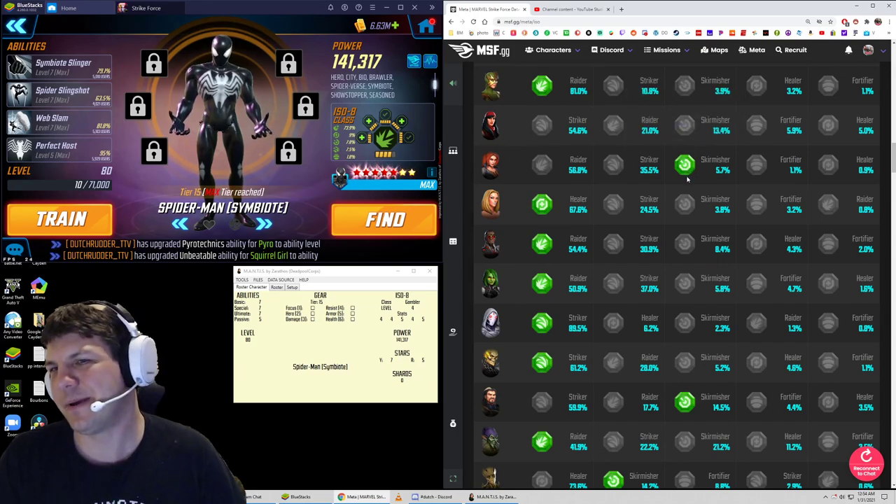
mouse_move(684, 166)
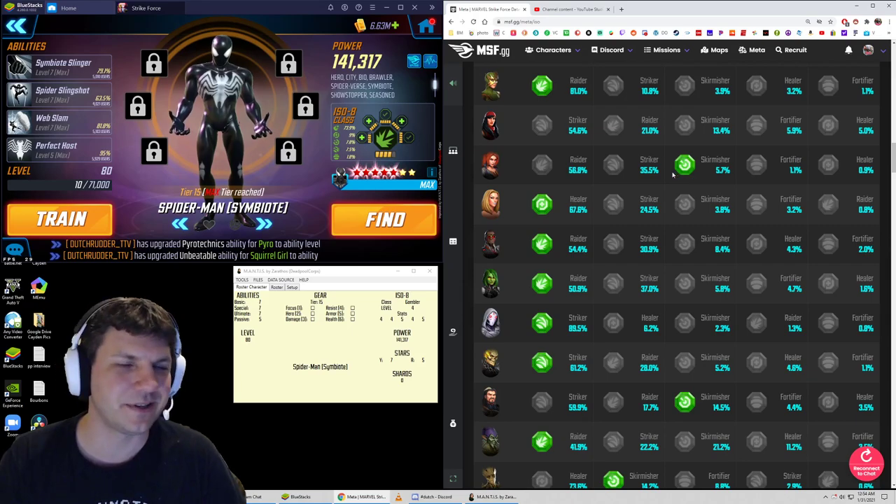
mouse_move(521, 170)
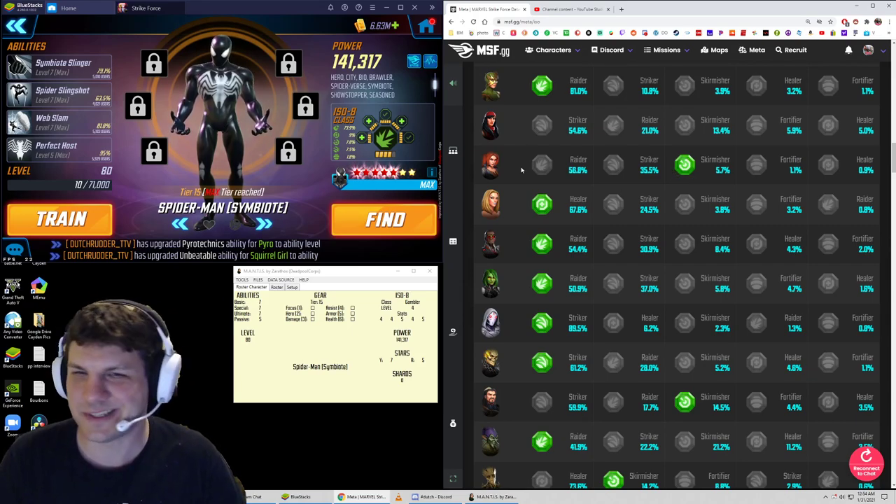
scroll("down", 3)
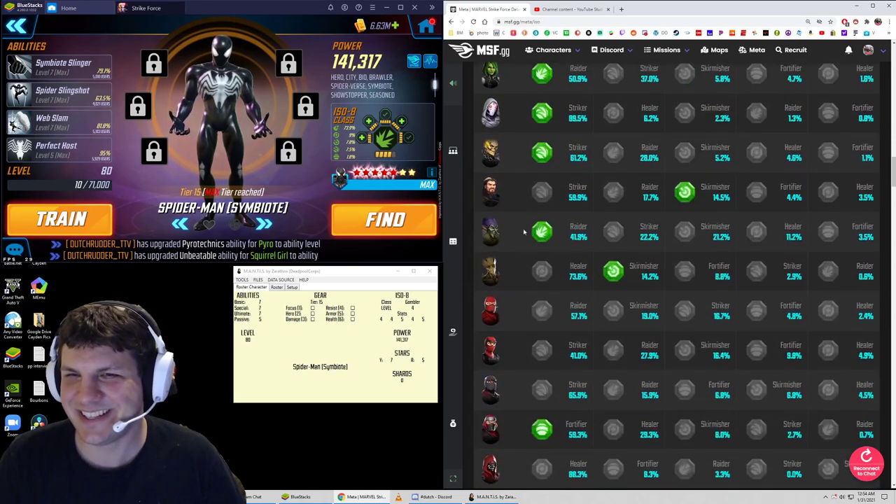
scroll("down", 3)
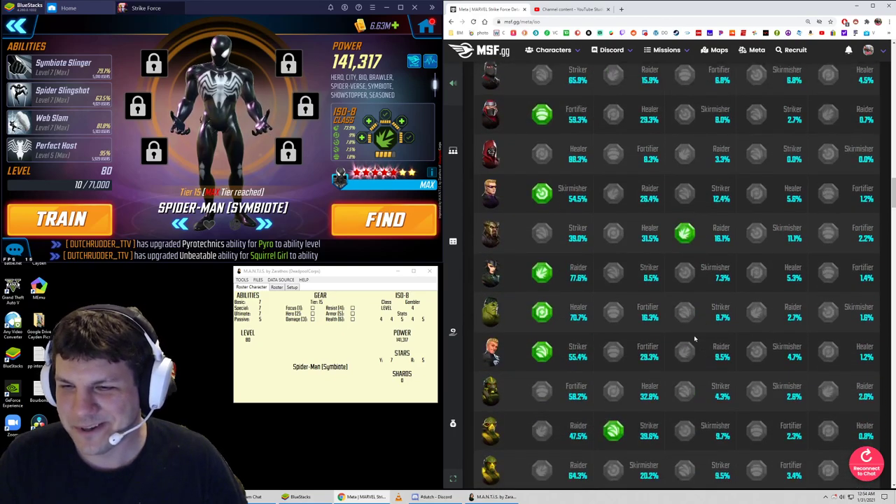
scroll("down", 3)
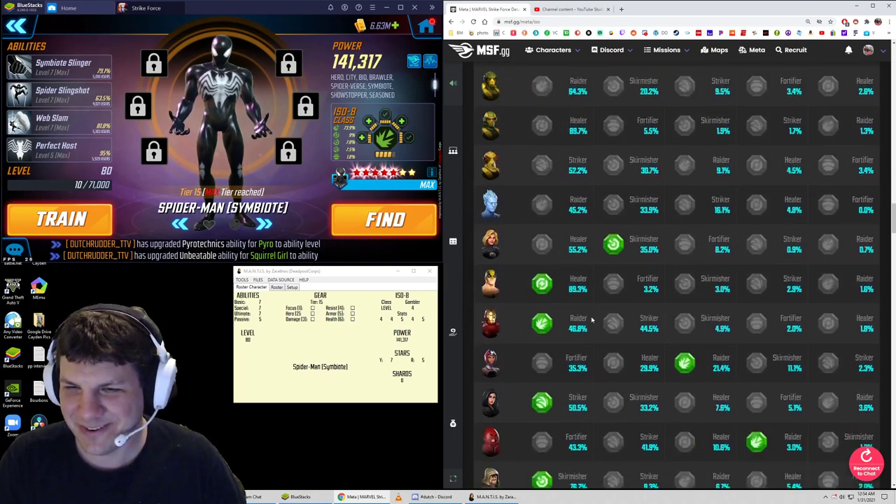
scroll("down", 3)
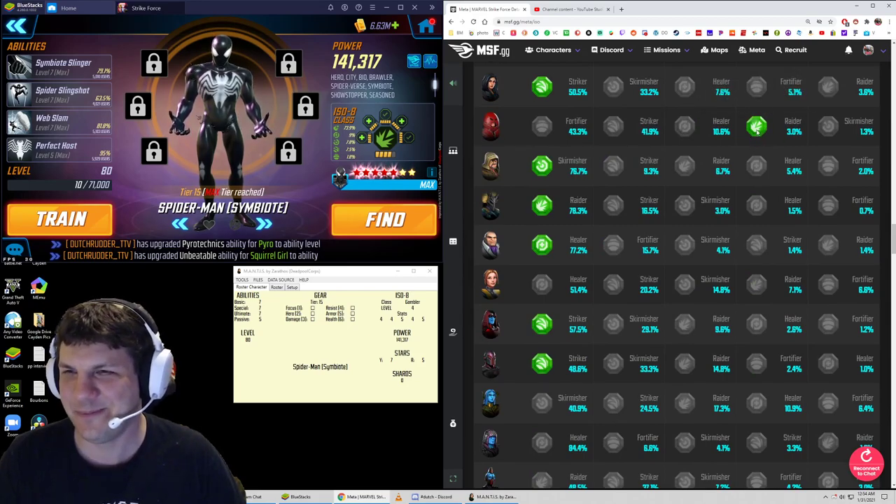
mouse_move(756, 126)
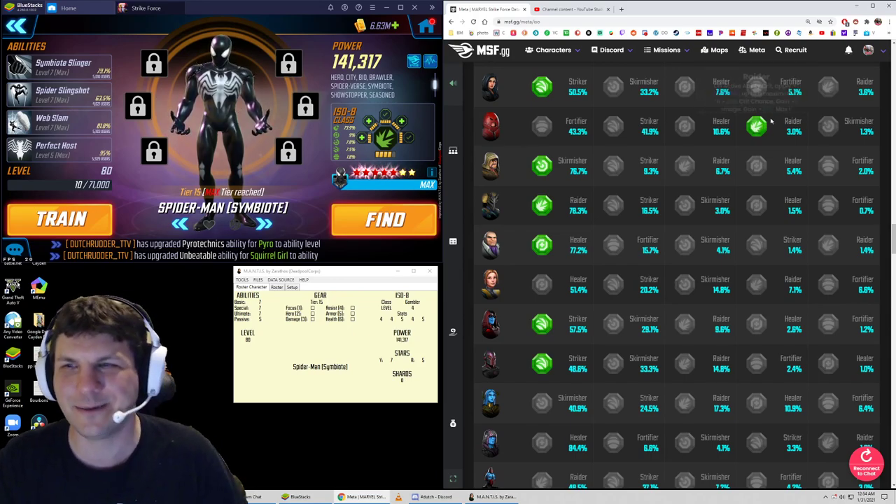
mouse_move(756, 129)
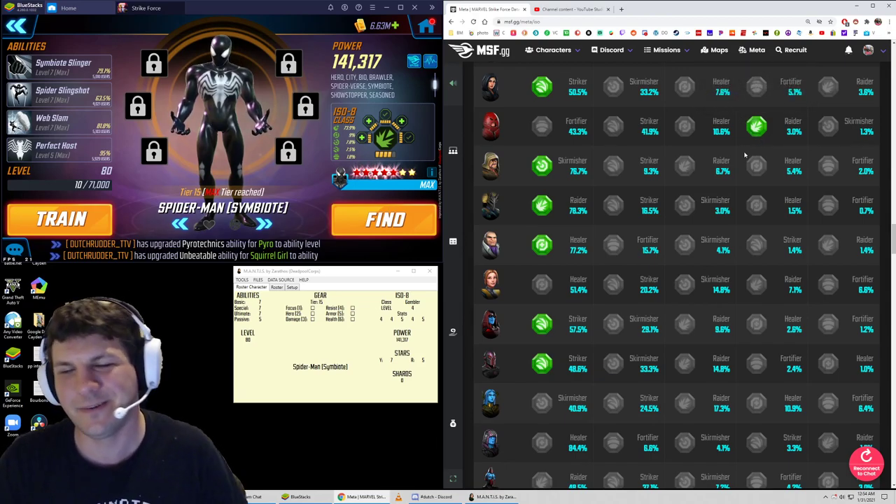
mouse_move(756, 128)
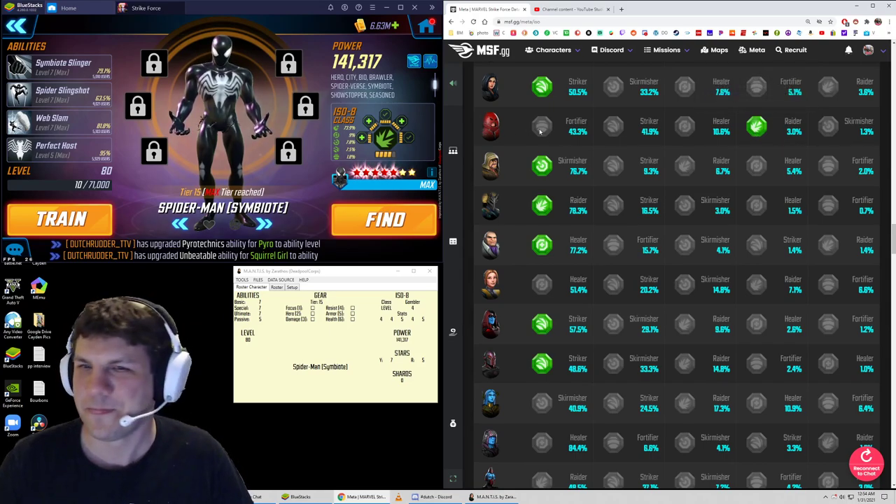
mouse_move(541, 132)
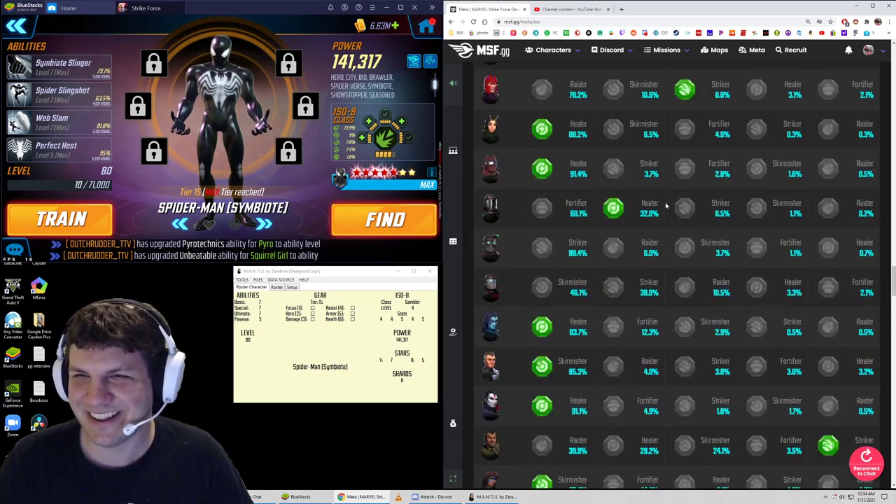
scroll("down", 3)
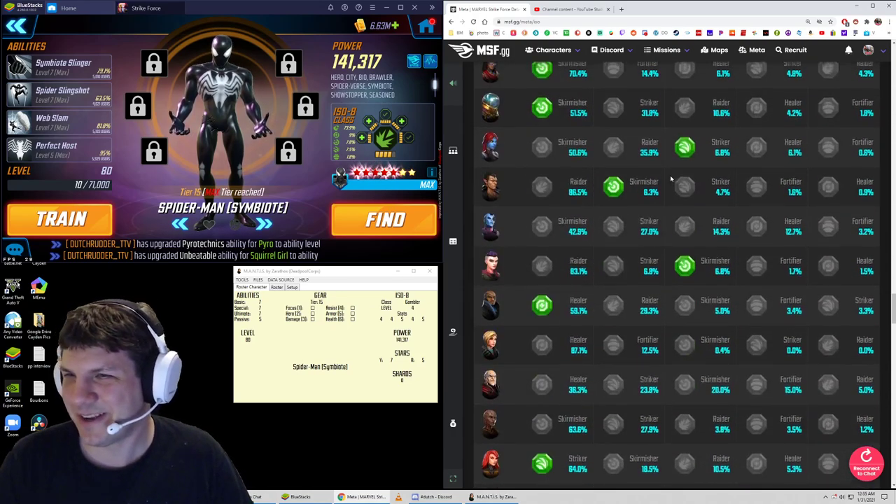
scroll("up", 3)
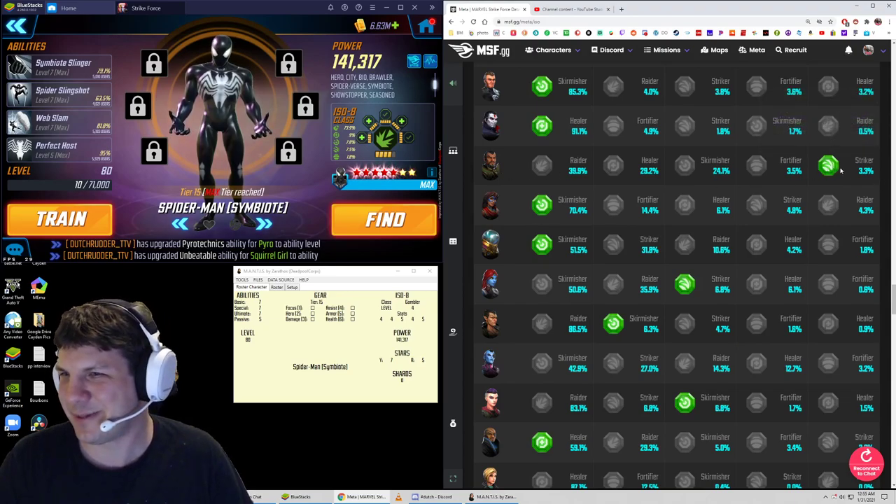
mouse_move(828, 166)
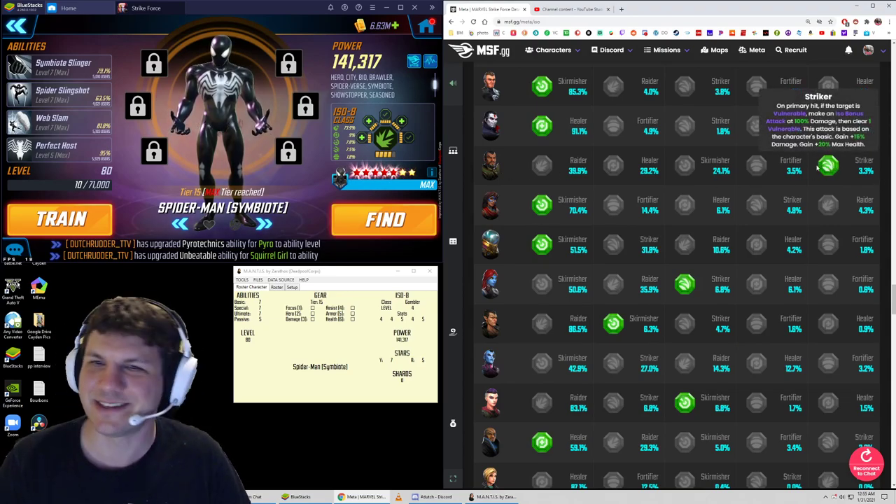
mouse_move(543, 168)
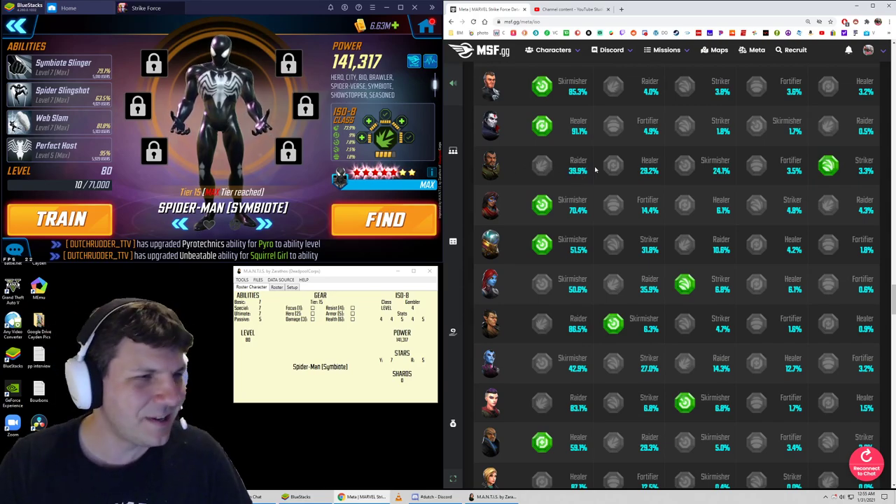
scroll("down", 3)
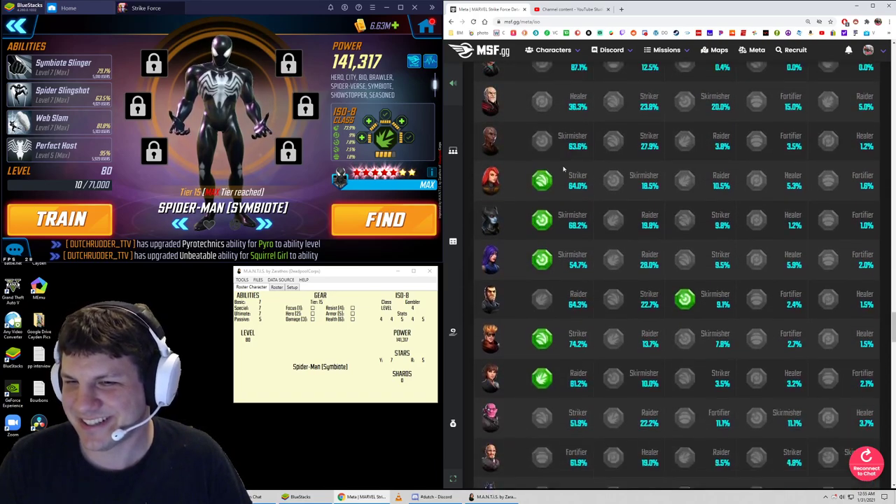
scroll("down", 3)
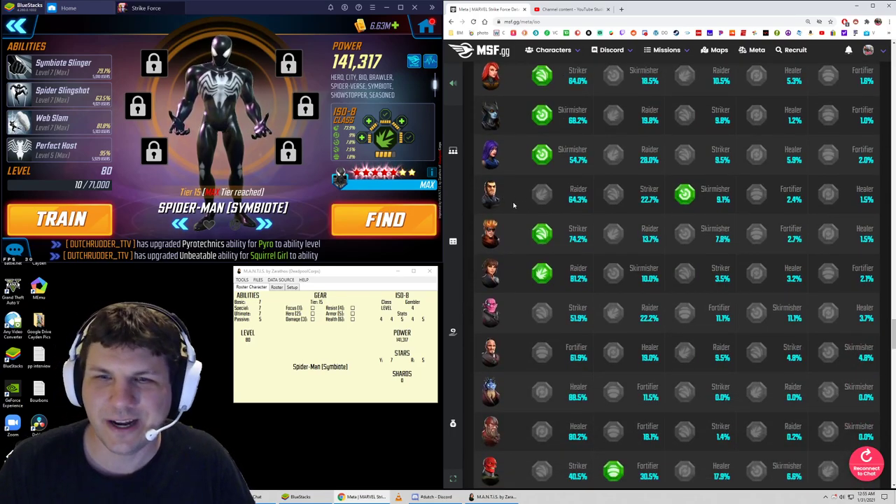
mouse_move(548, 203)
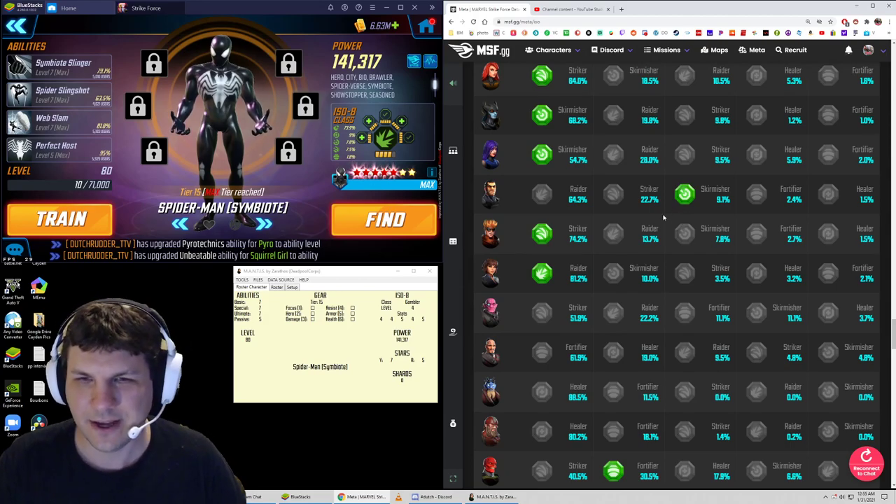
scroll("down", 3)
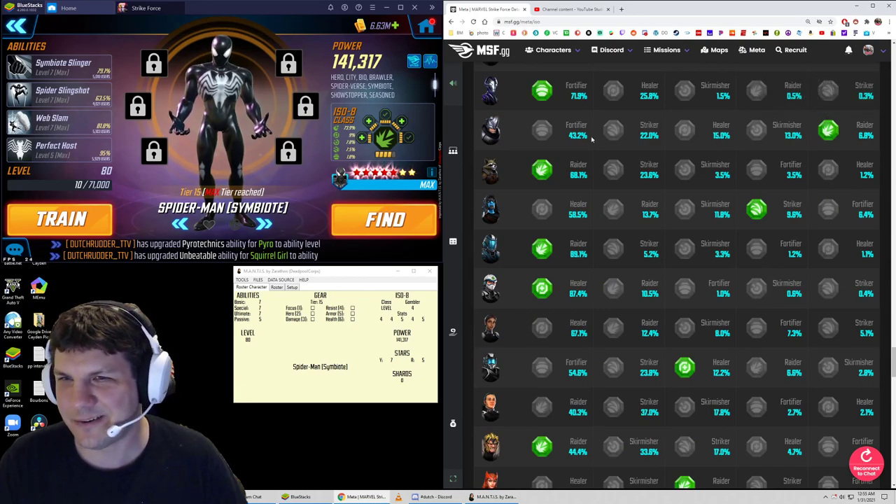
scroll("down", 3)
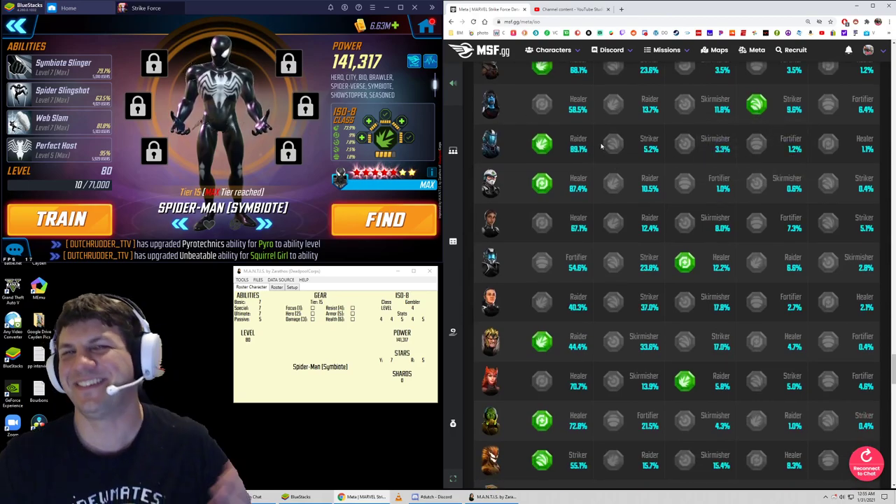
mouse_move(707, 171)
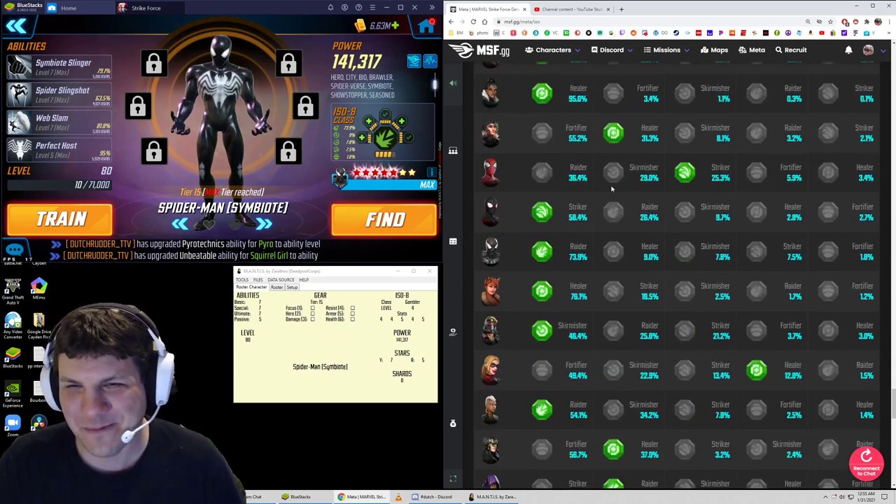
scroll("down", 3)
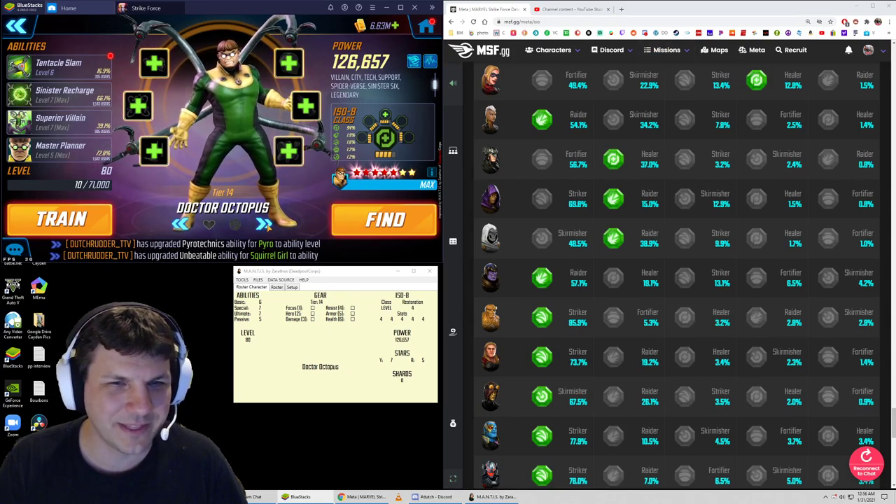
- Step from Doctor Octopus past Punisher to Anti-Venom in the character screen
left_click(265, 224)
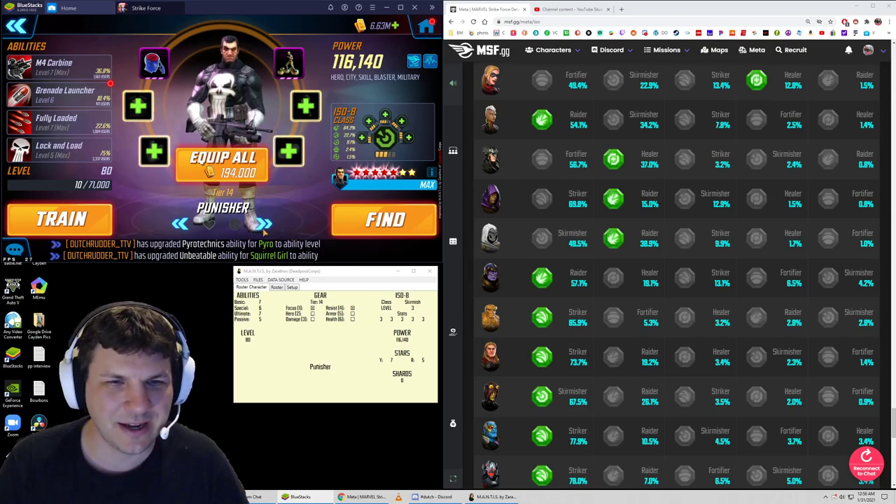
left_click(265, 222)
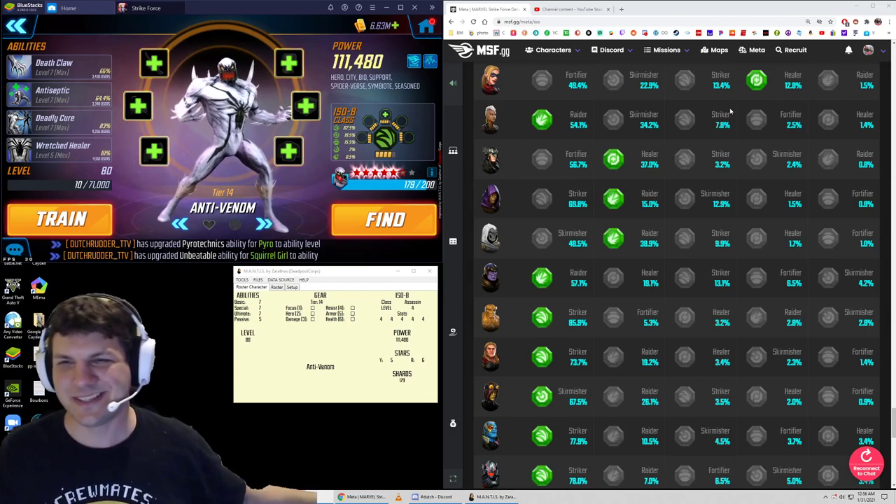
scroll("down", 3)
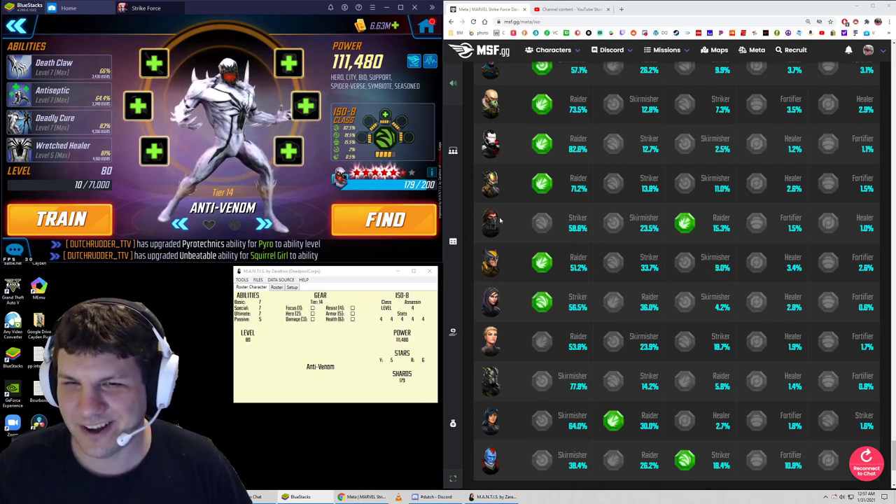
mouse_move(684, 222)
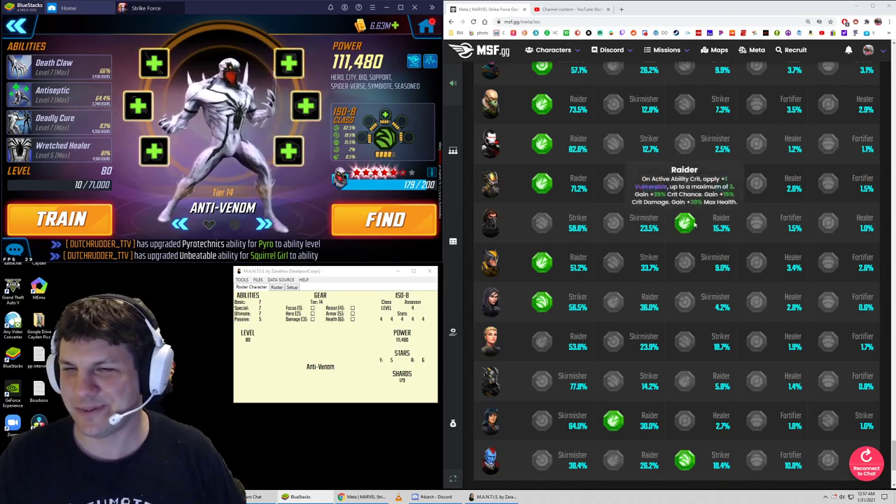
mouse_move(700, 234)
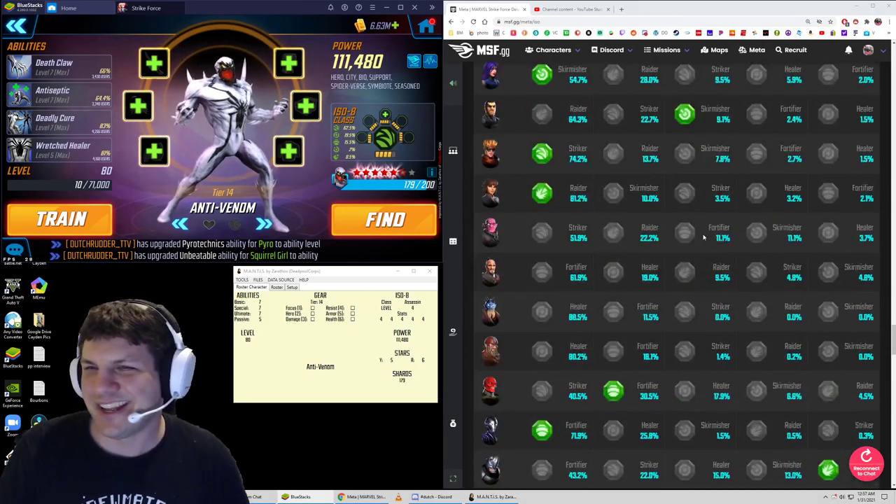
scroll("up", 3)
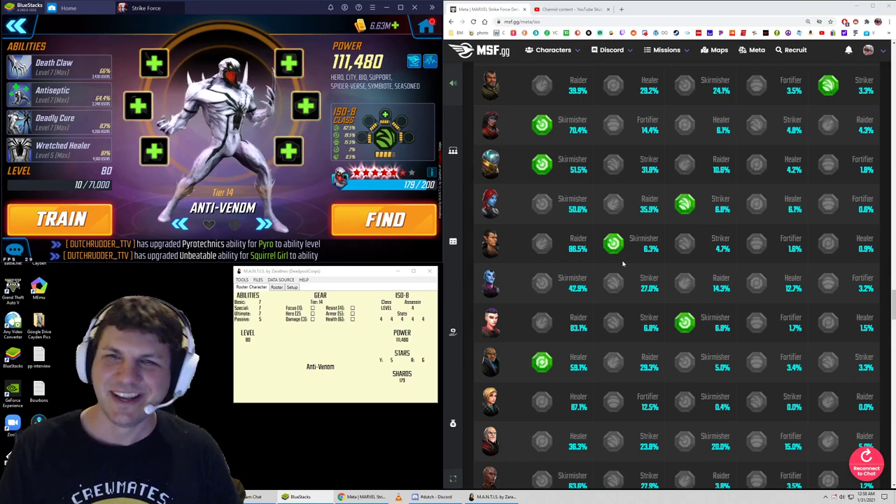
scroll("up", 3)
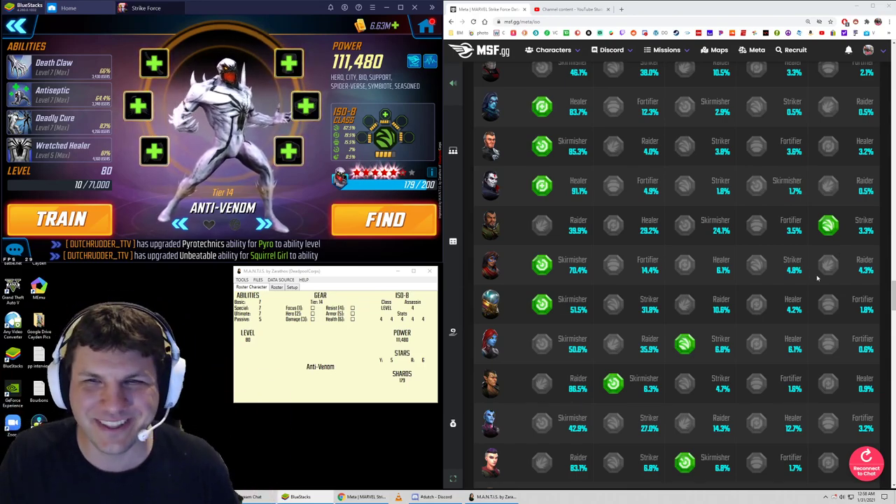
left_click(522, 22)
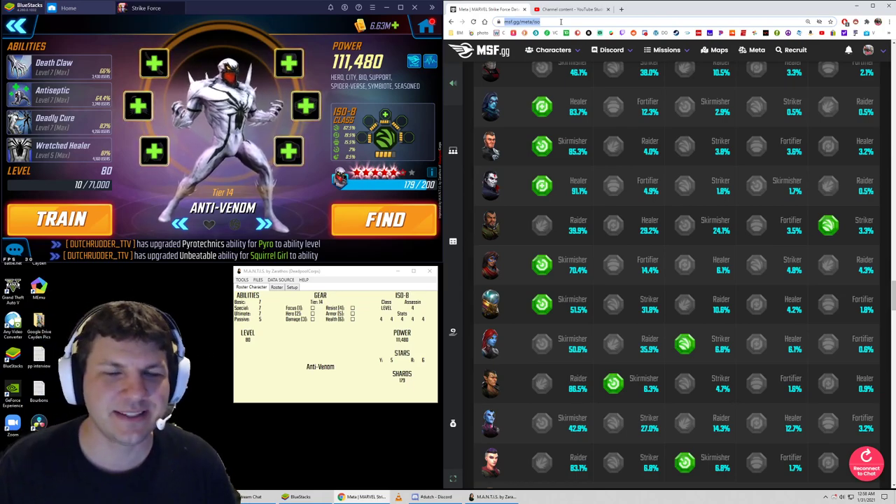
- Toggle Exclude My T4 Characters in Meta, then open ISO Confidence with my classes highlighted
scroll("down", 3)
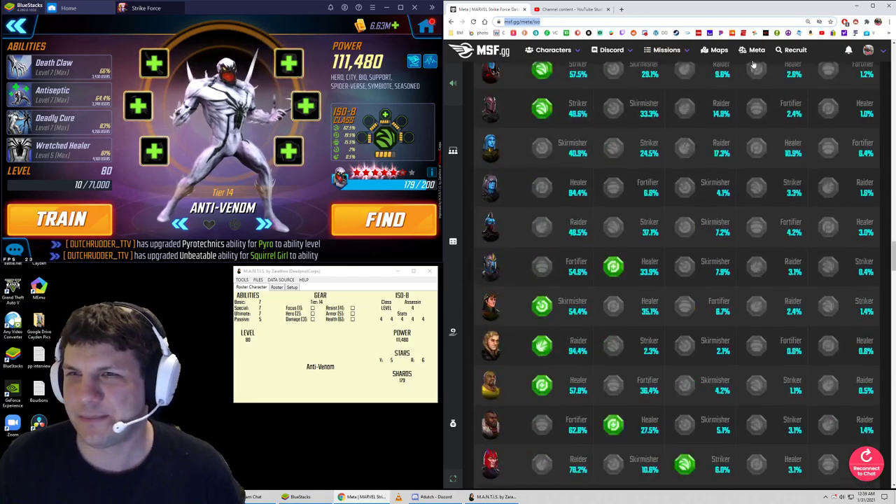
left_click(757, 50)
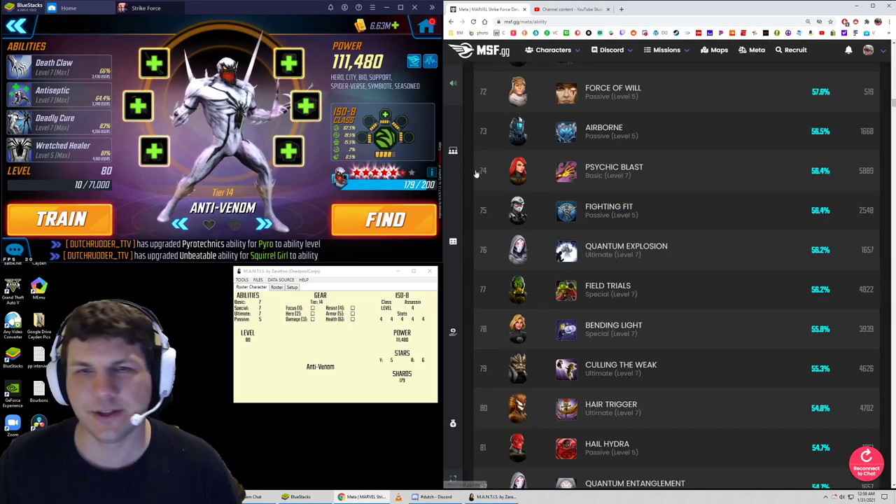
left_click(537, 75)
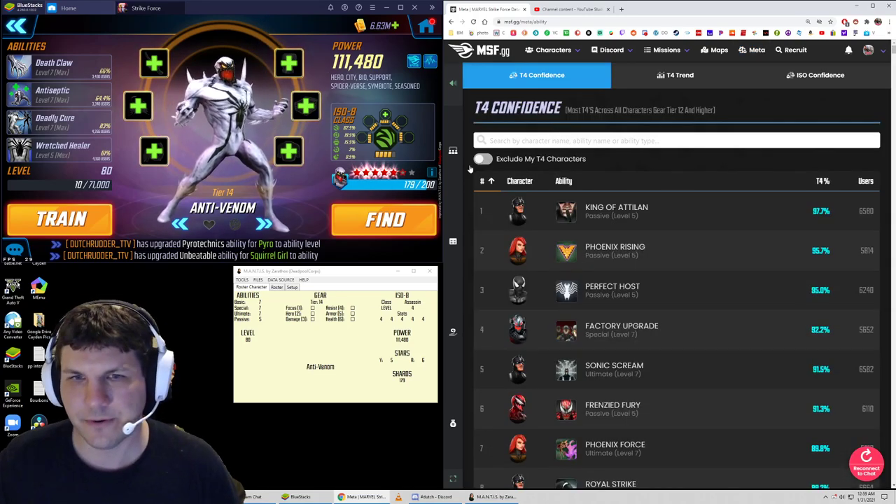
left_click(483, 158)
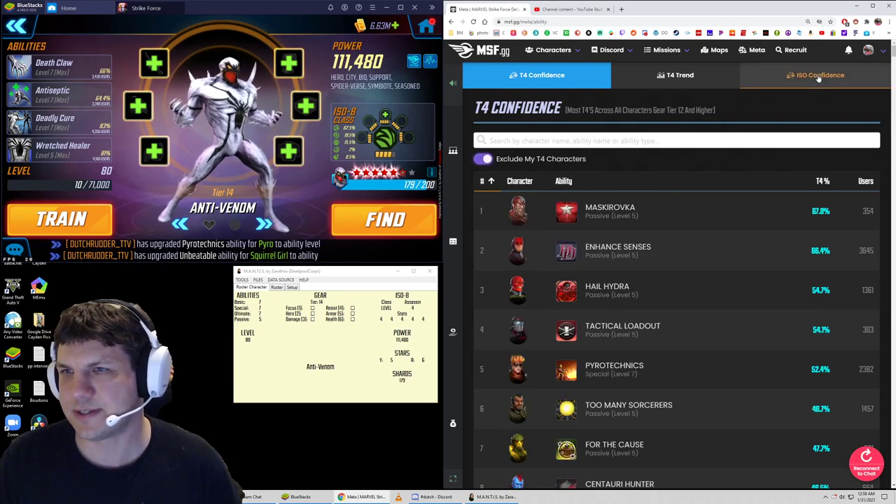
left_click(816, 75)
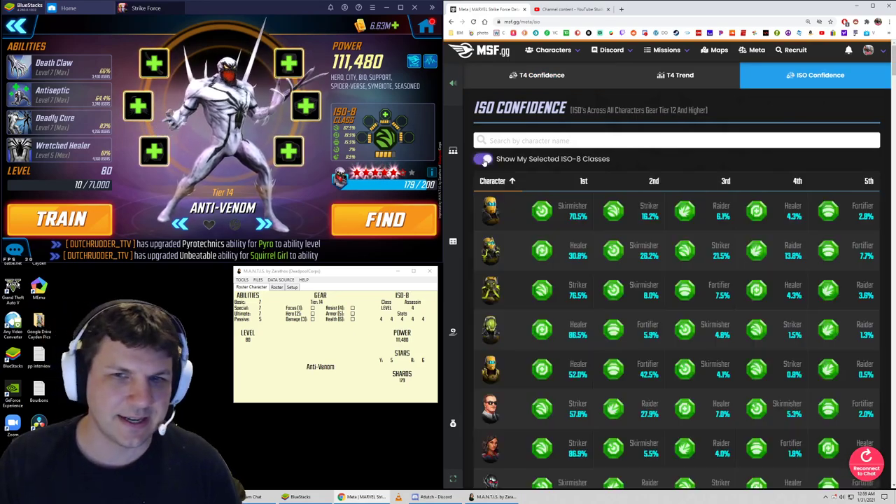
left_click(483, 159)
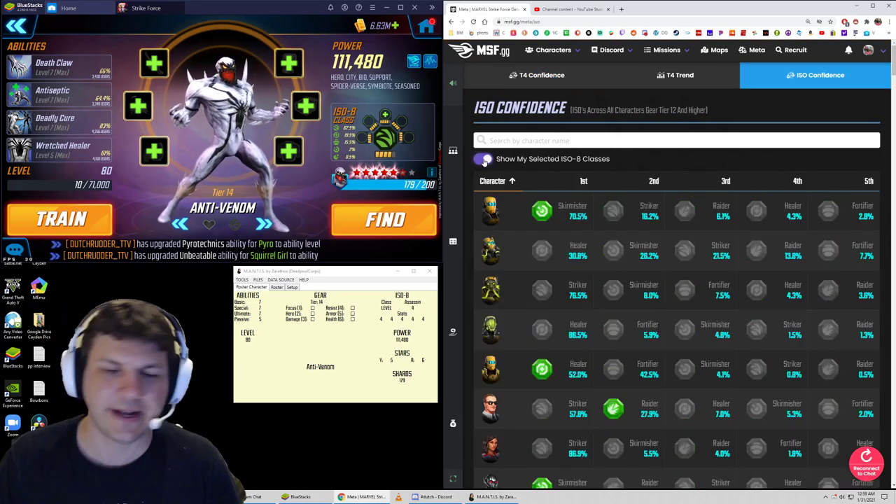